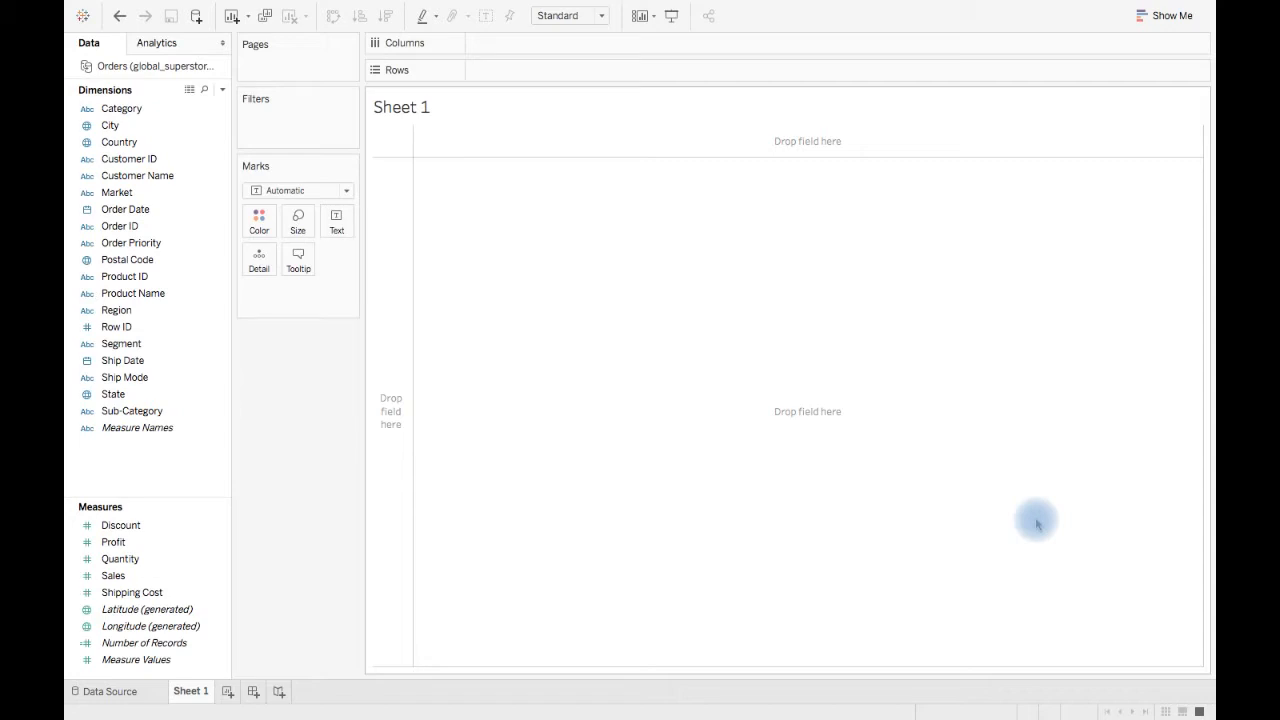
pyautogui.moveTo(548, 212)
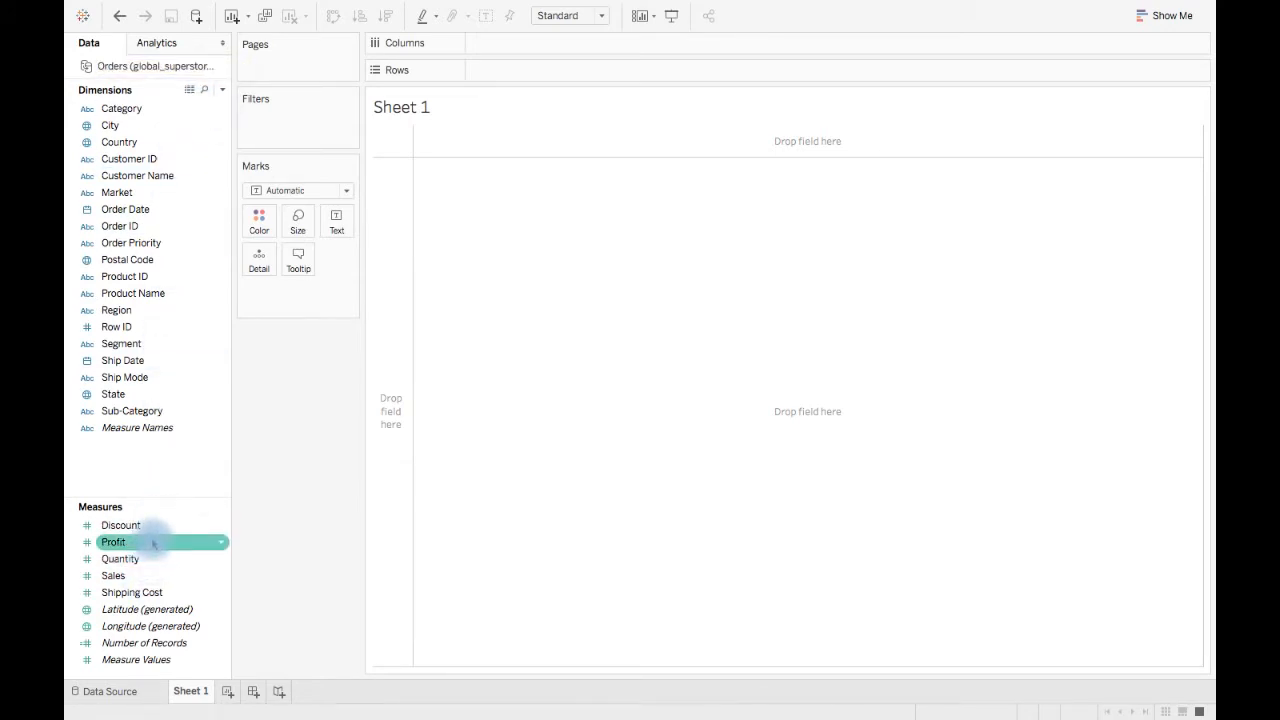
# Chart SUM(Profit) on Rows, giving a single total bar of about 1,467,457.
pyautogui.moveTo(112, 540); pyautogui.dragTo(516, 72)
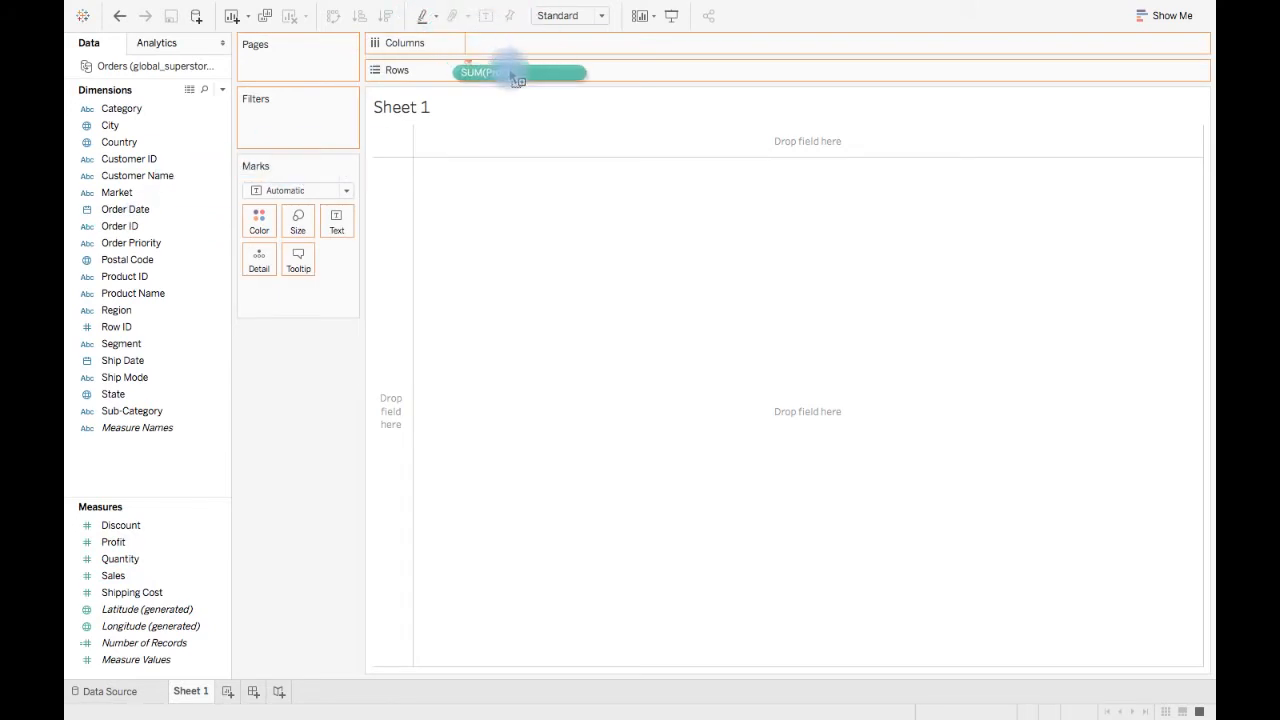
pyautogui.moveTo(516, 72); pyautogui.dragTo(524, 70)
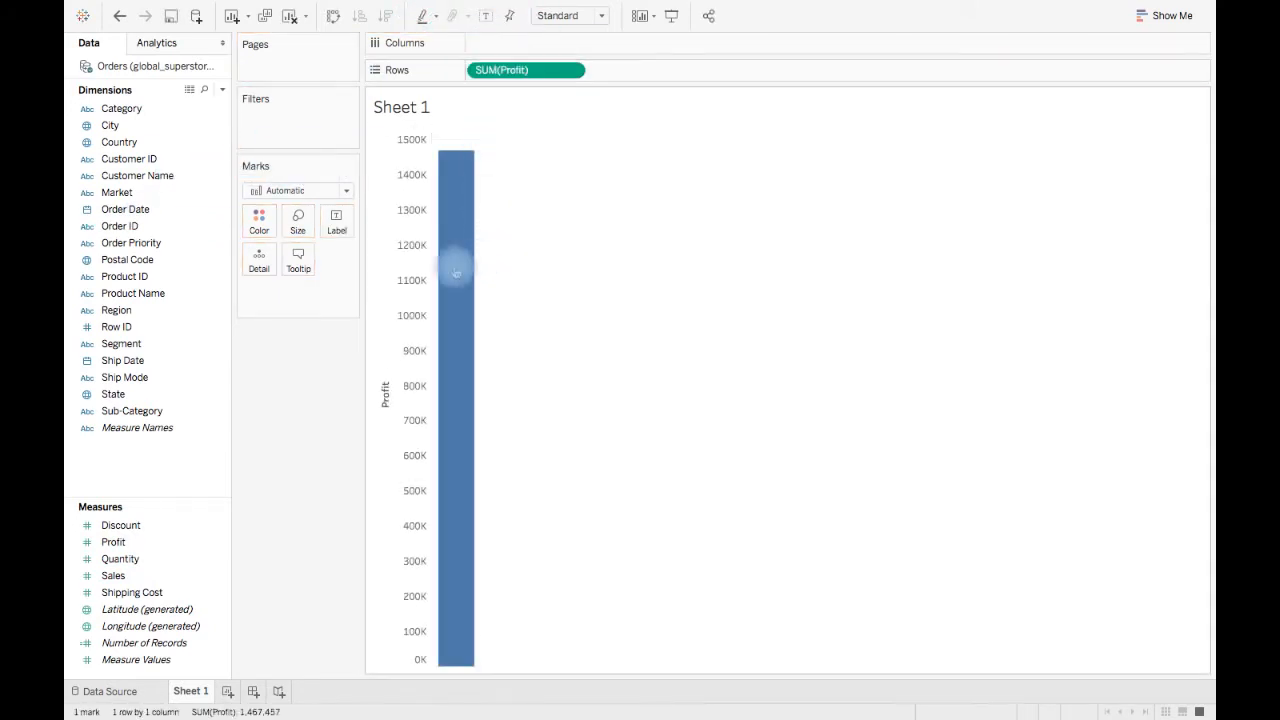
pyautogui.moveTo(456, 276)
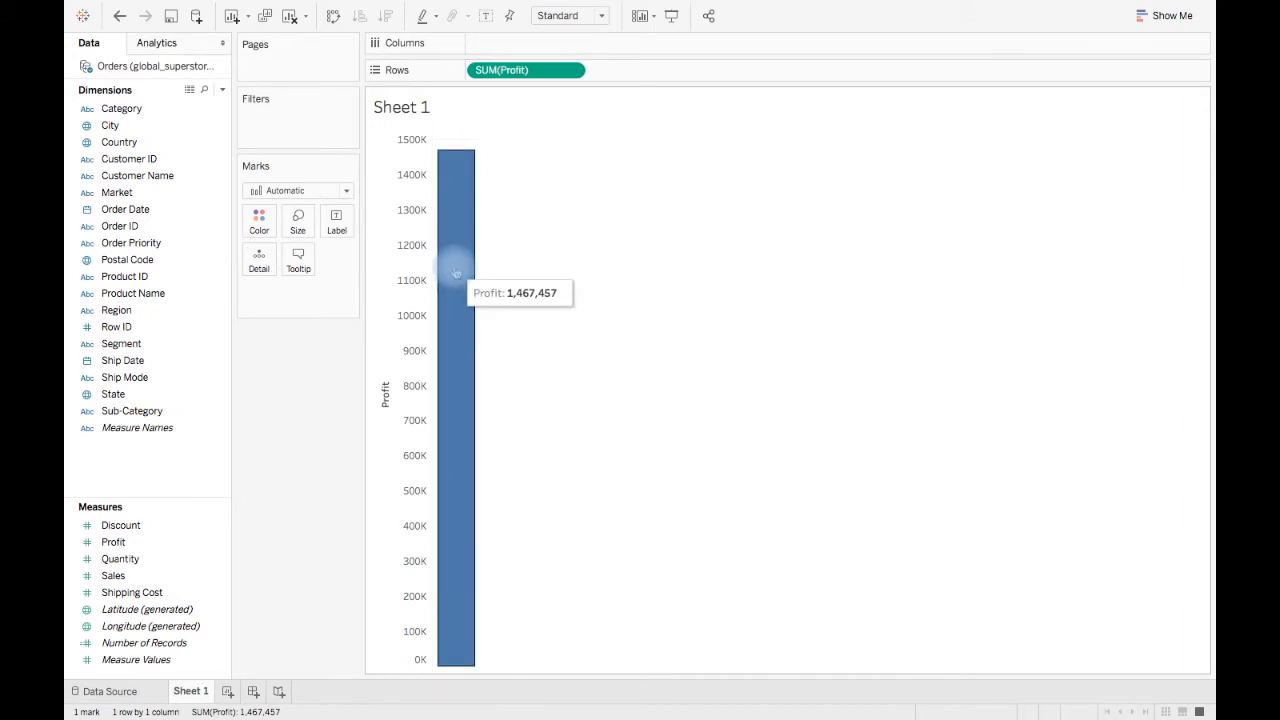
pyautogui.click(120, 108)
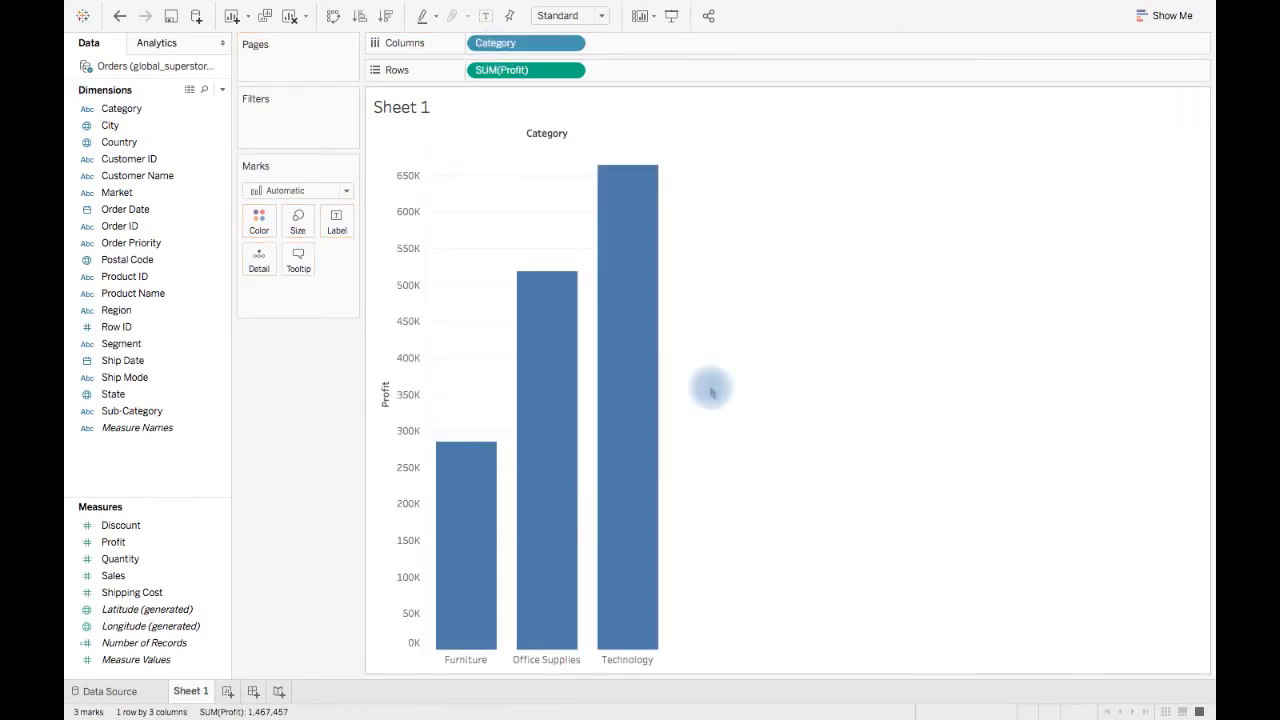
pyautogui.moveTo(690, 398)
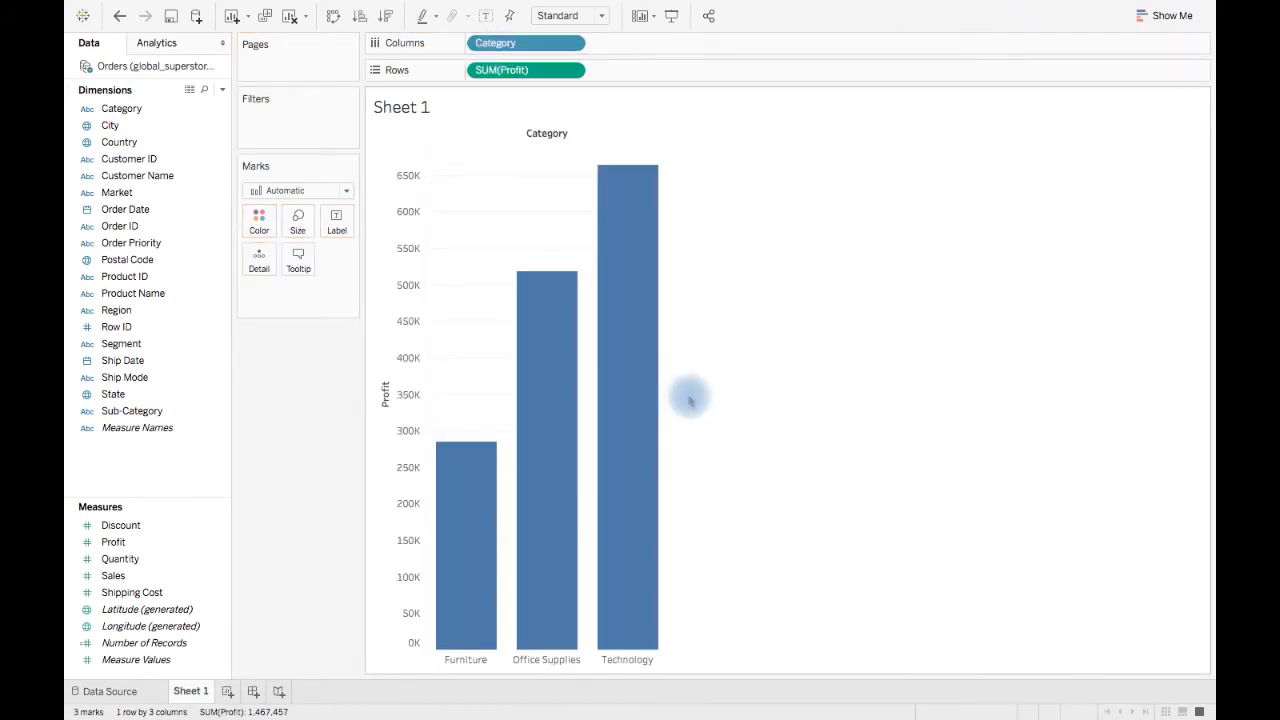
pyautogui.moveTo(628, 510)
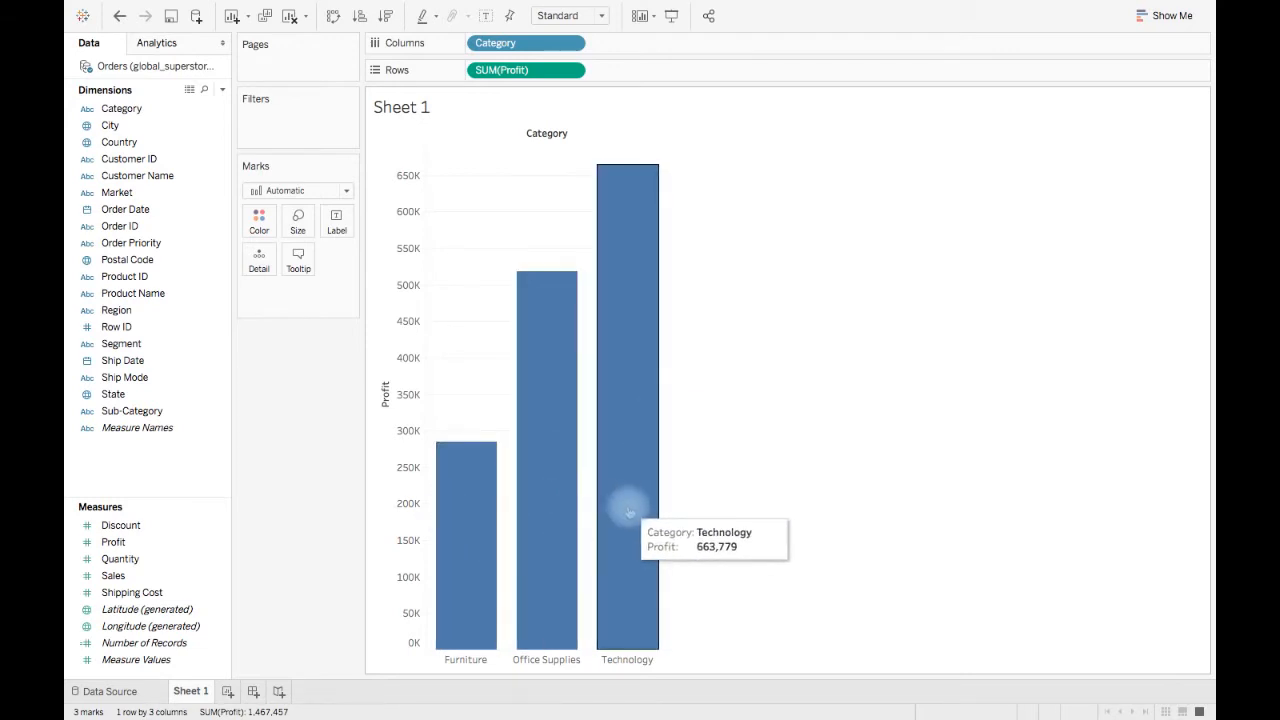
pyautogui.moveTo(708, 528)
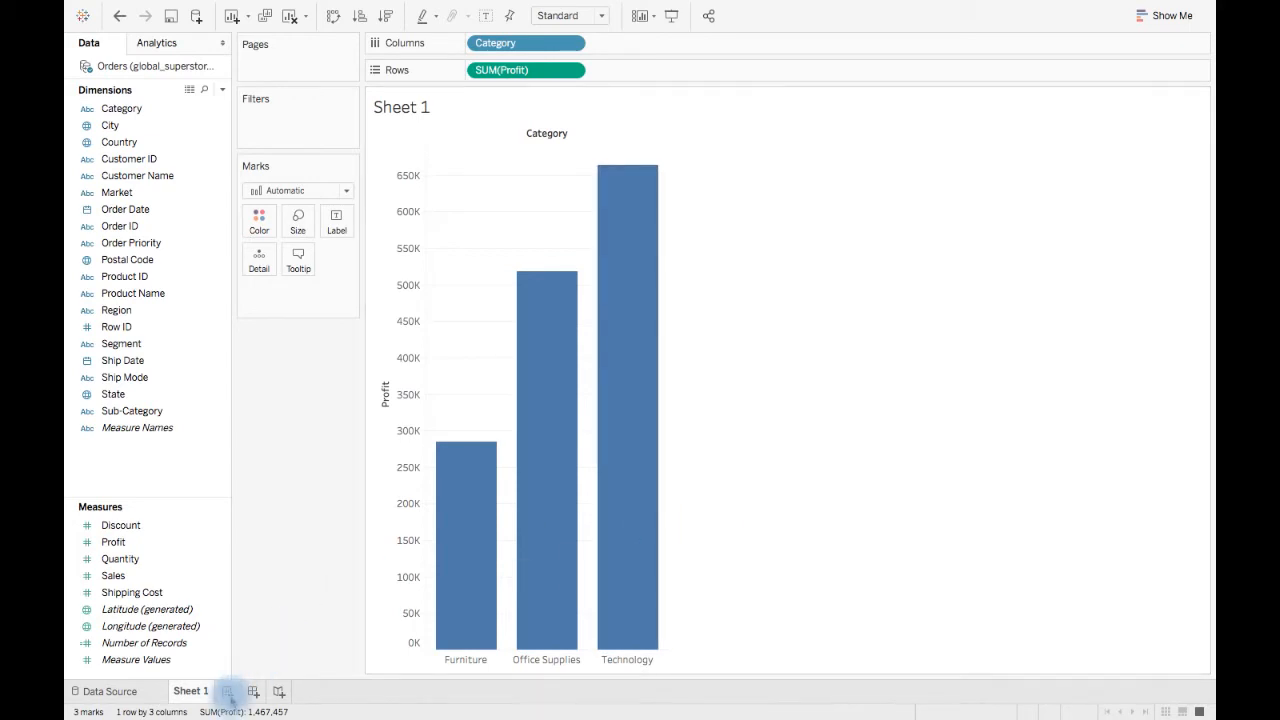
# On a new Sheet 2, plot SUM(Sales) on Rows against SUM(Profit) on Columns as one scatter mark.
pyautogui.click(252, 692)
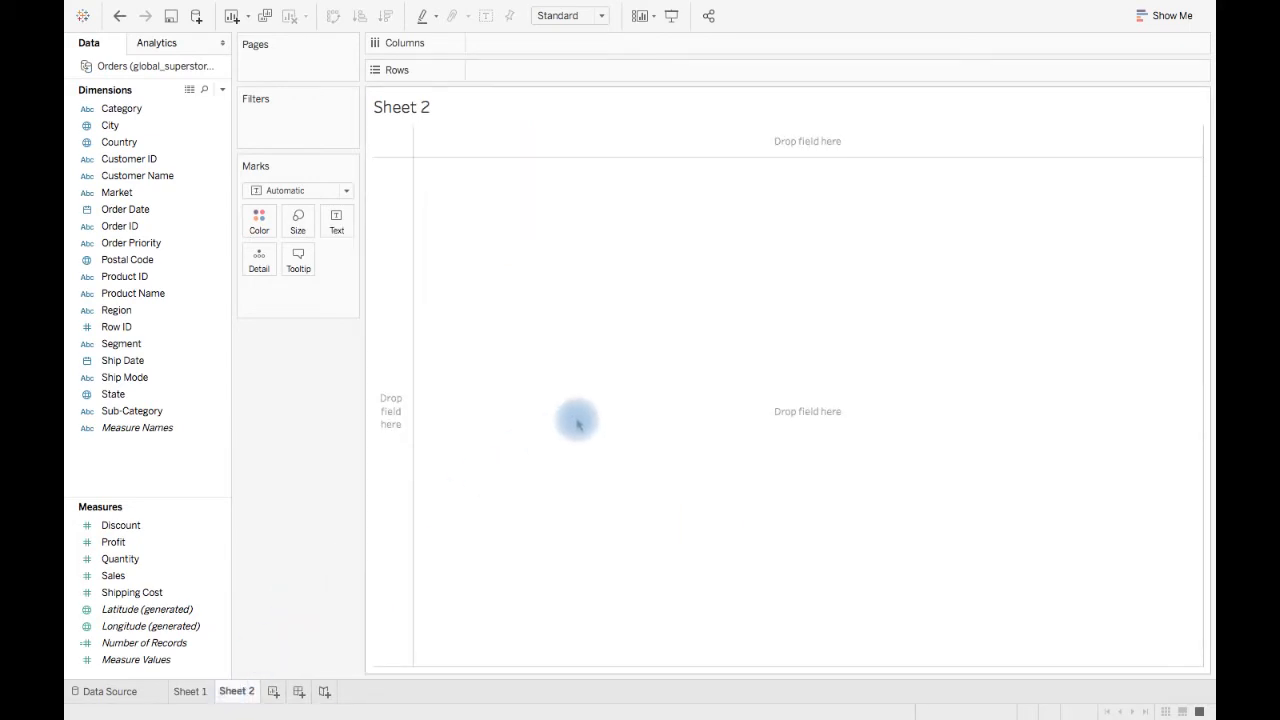
pyautogui.click(112, 576)
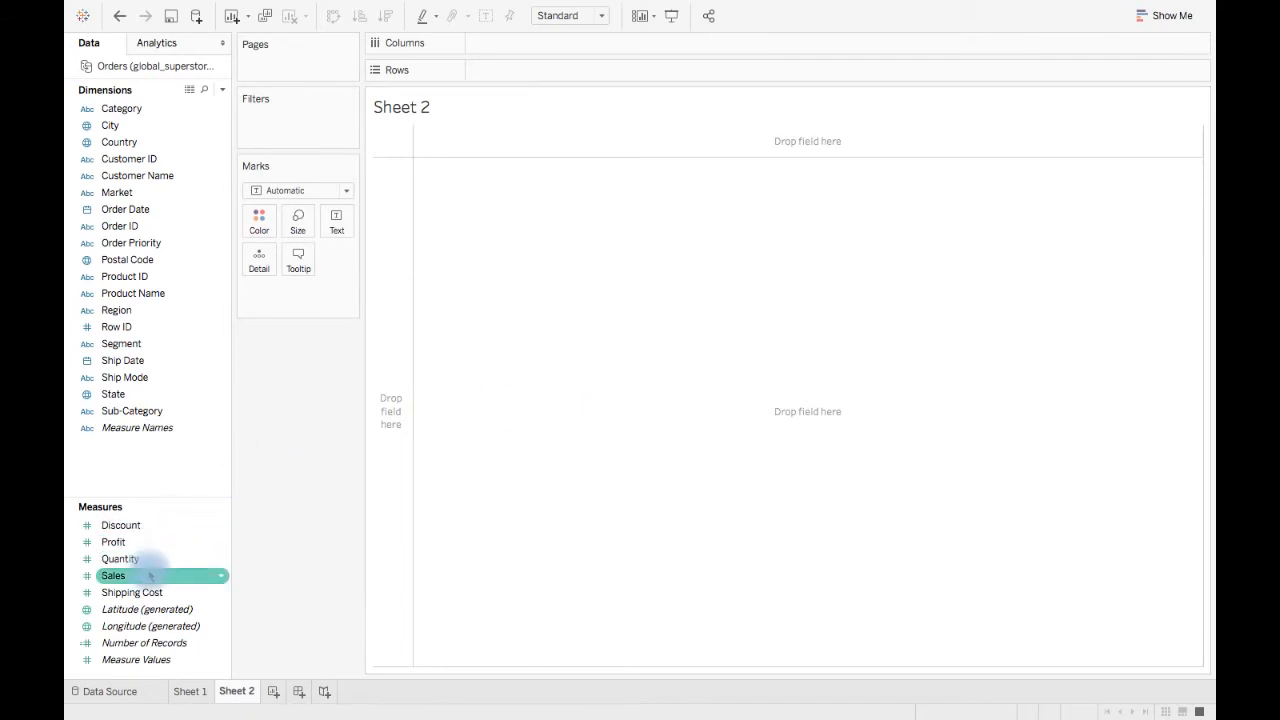
pyautogui.moveTo(112, 576); pyautogui.dragTo(560, 100)
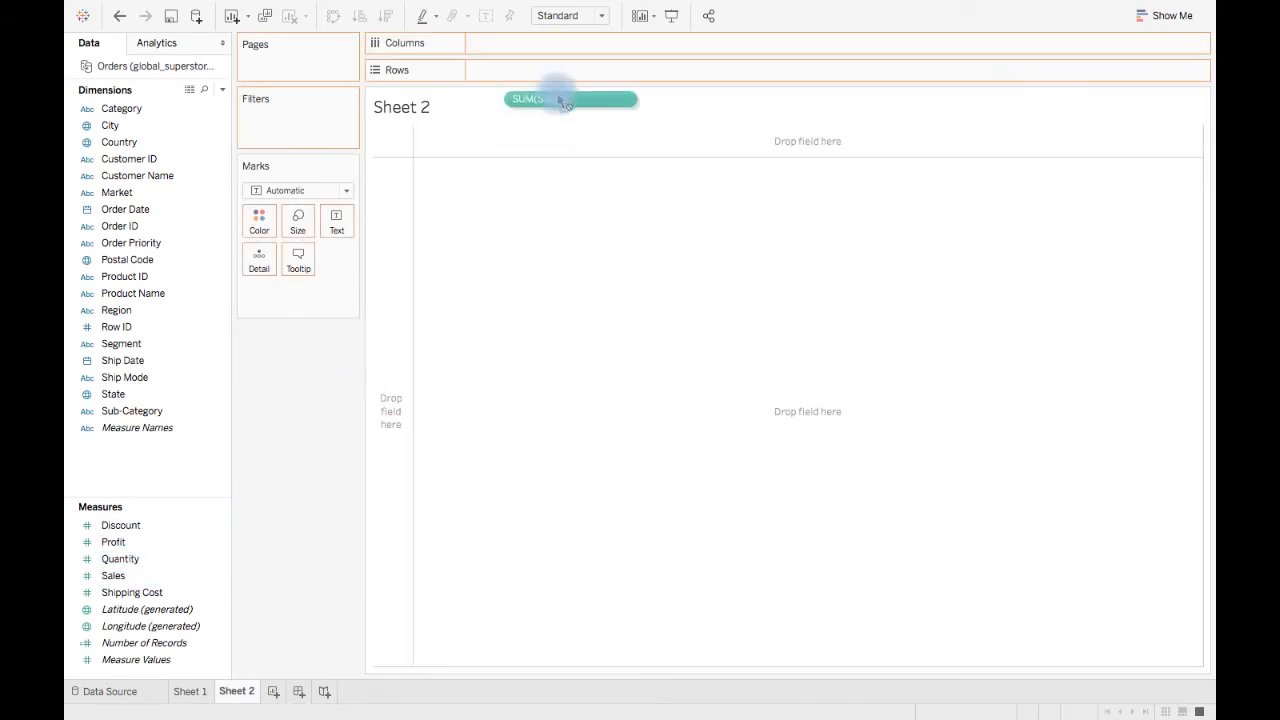
pyautogui.moveTo(570, 98); pyautogui.dragTo(524, 68)
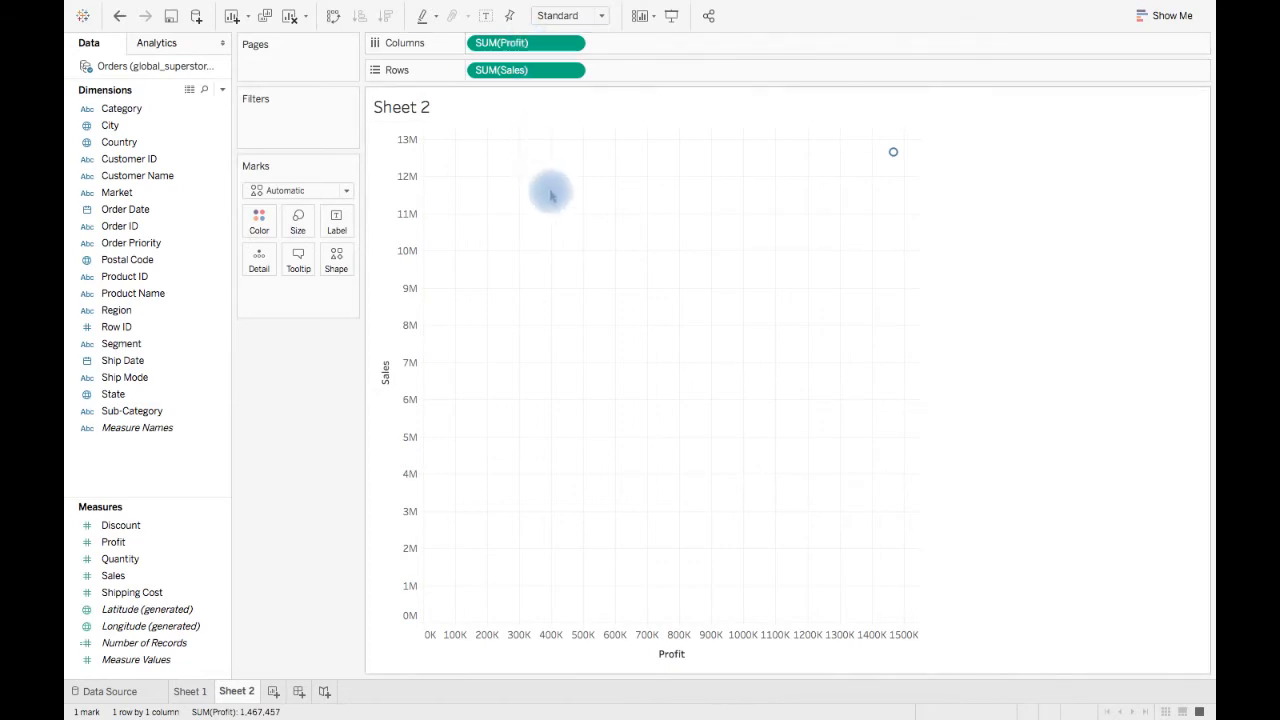
pyautogui.moveTo(892, 156)
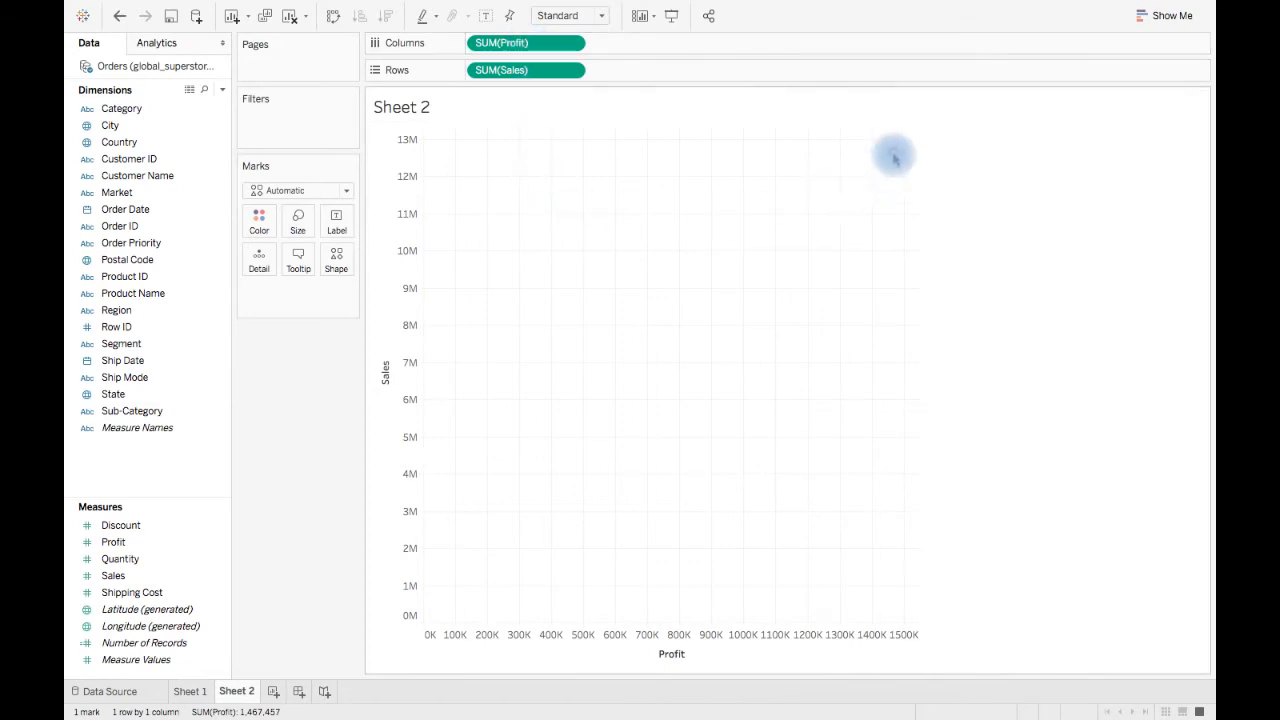
pyautogui.moveTo(892, 156)
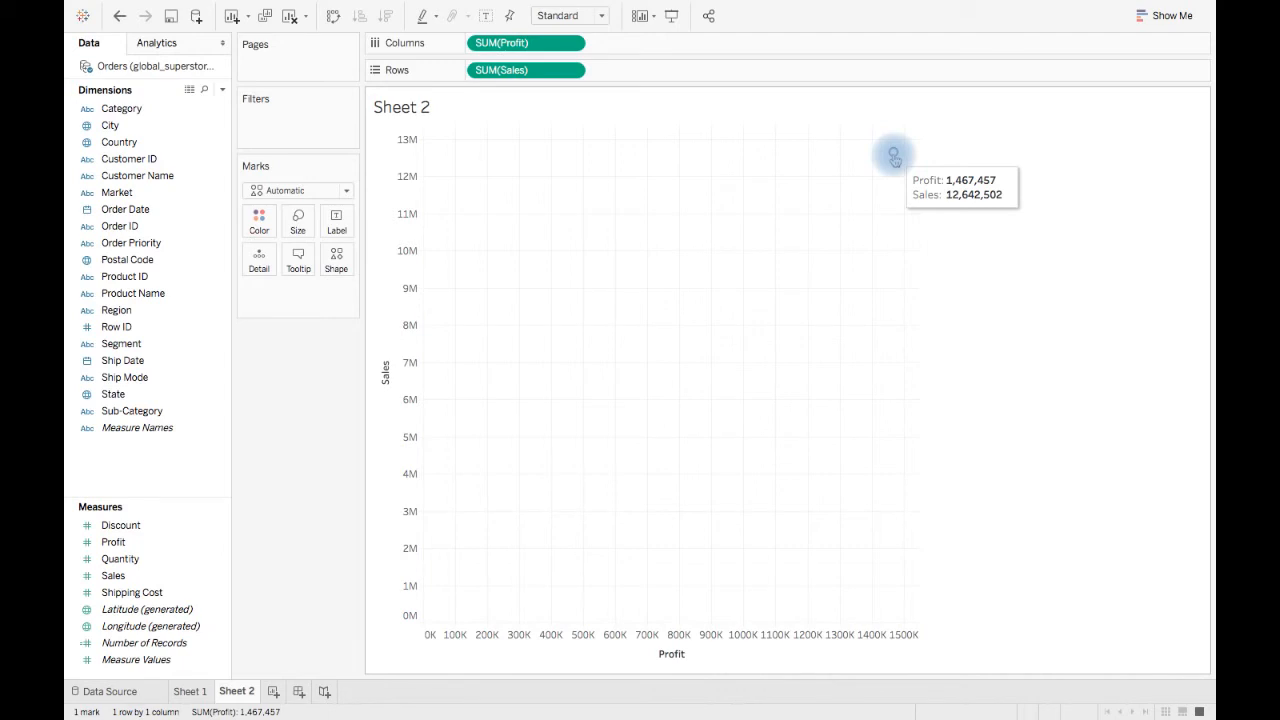
pyautogui.moveTo(892, 152)
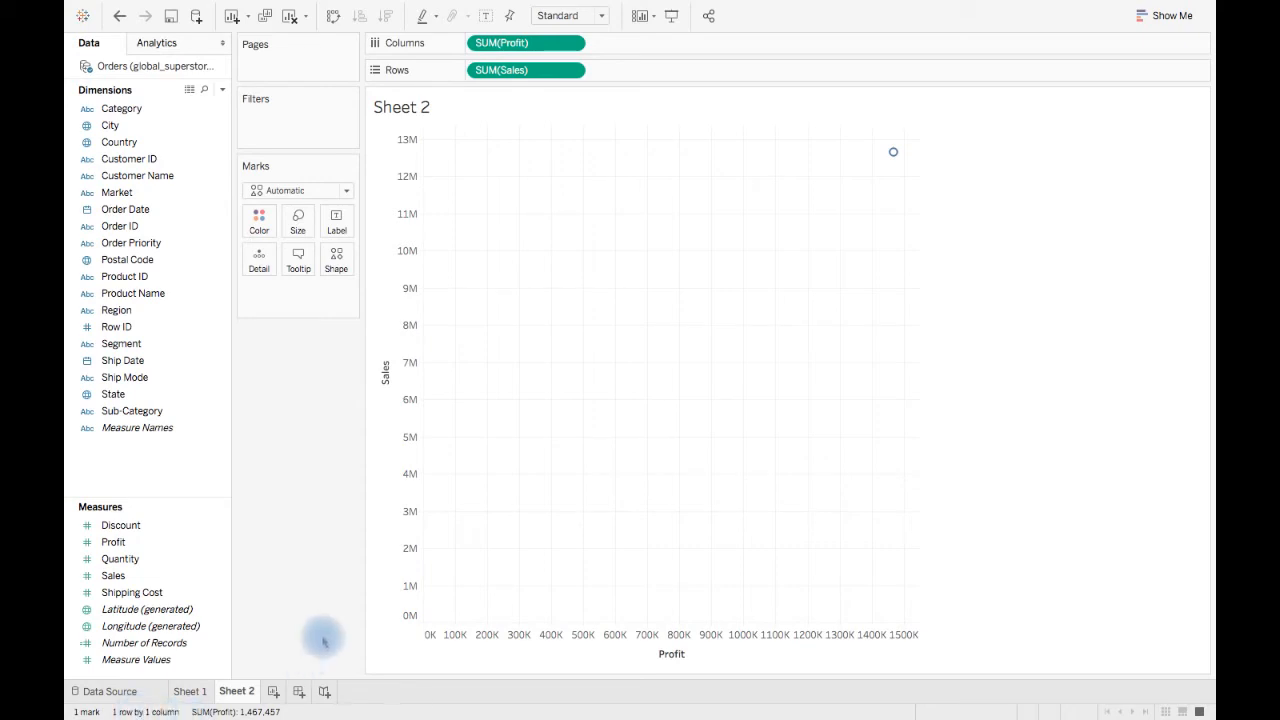
pyautogui.moveTo(544, 448)
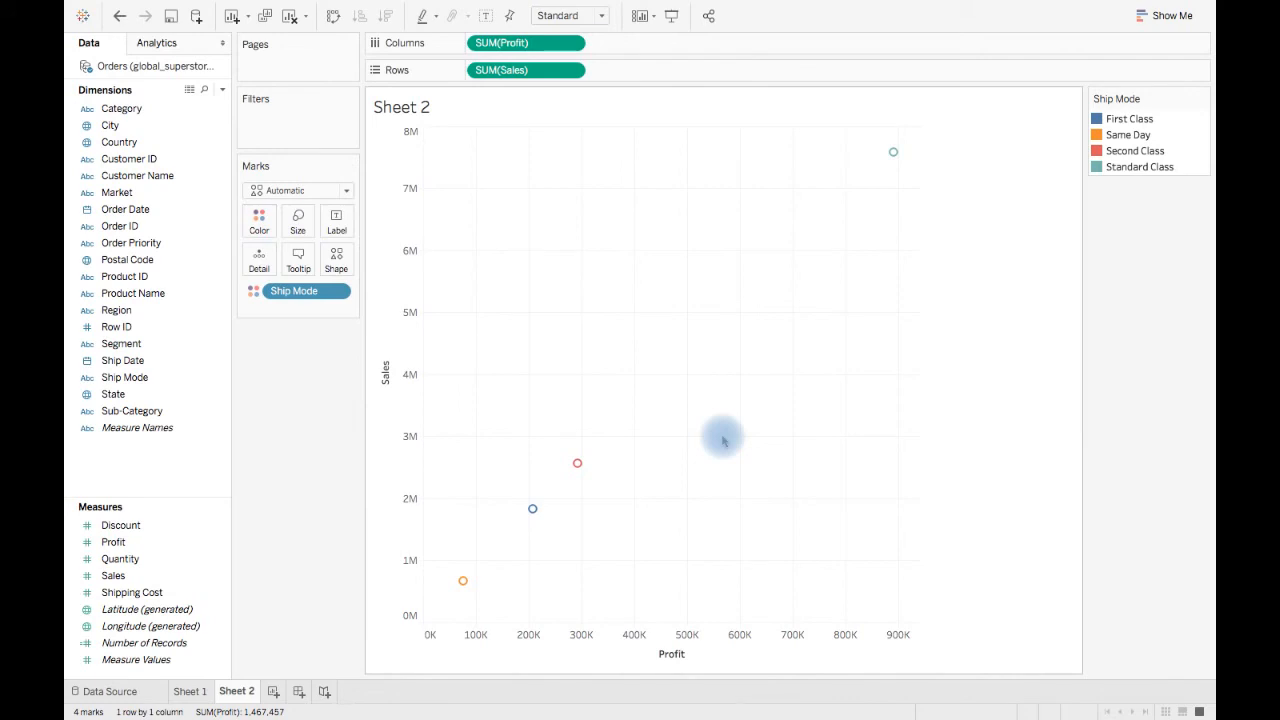
pyautogui.moveTo(840, 236)
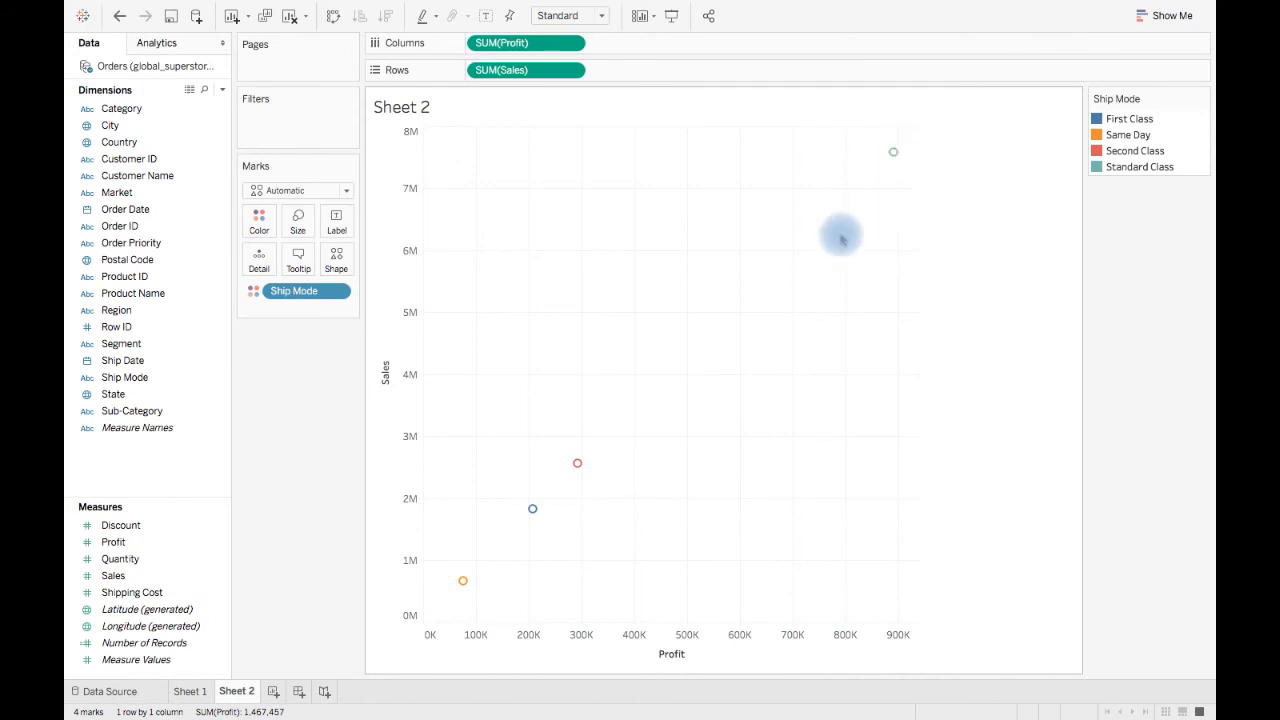
pyautogui.moveTo(518, 596)
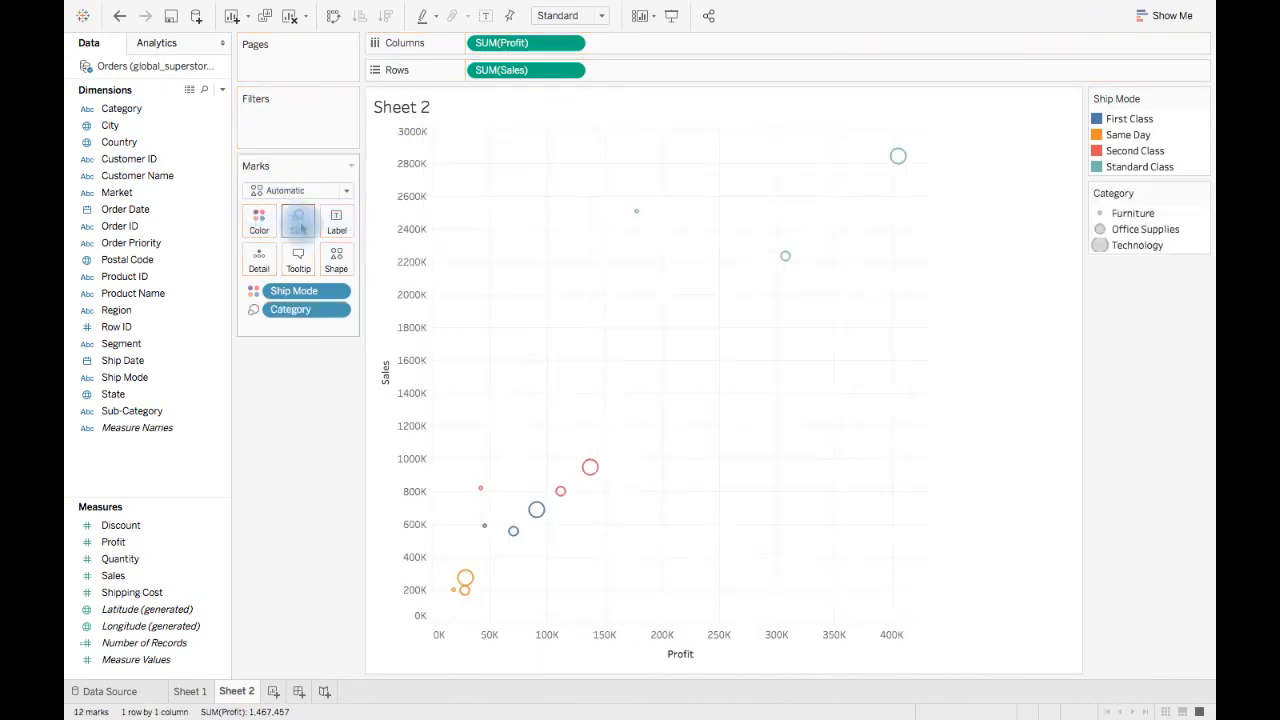
# Size the scatter marks by Category, adding a size legend beside the Ship Mode colours.
pyautogui.click(296, 220)
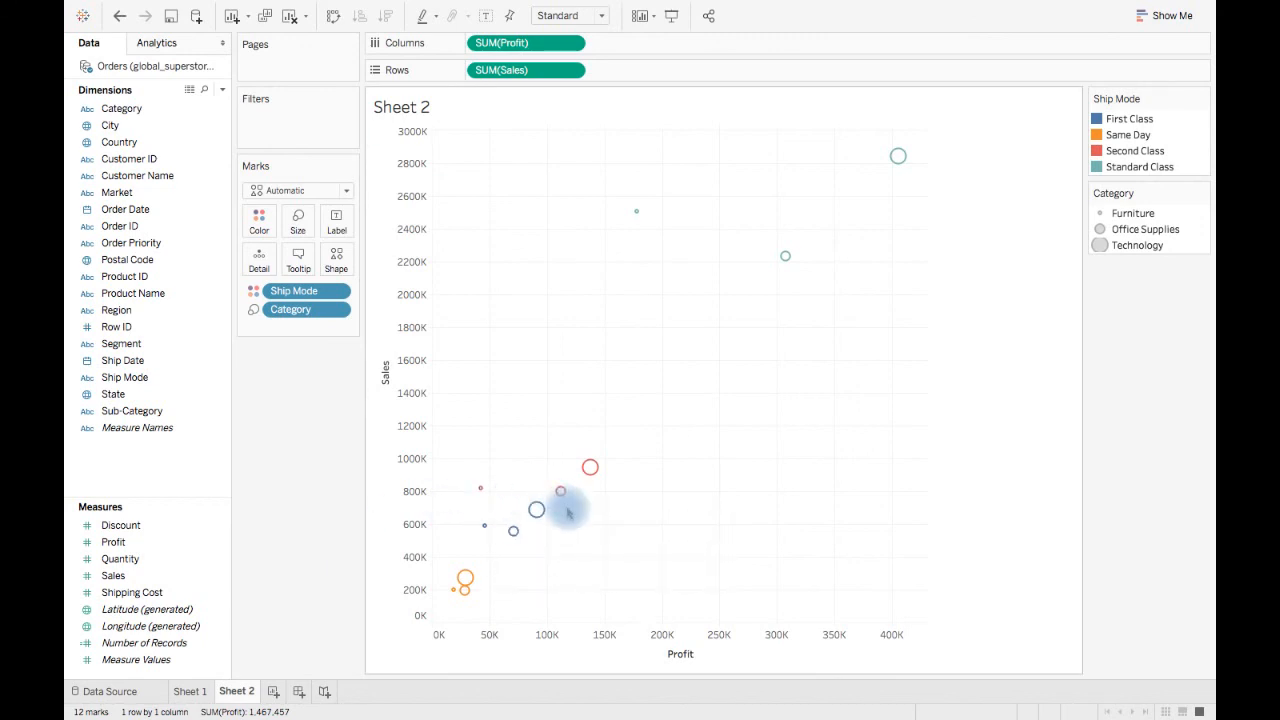
pyautogui.moveTo(536, 512)
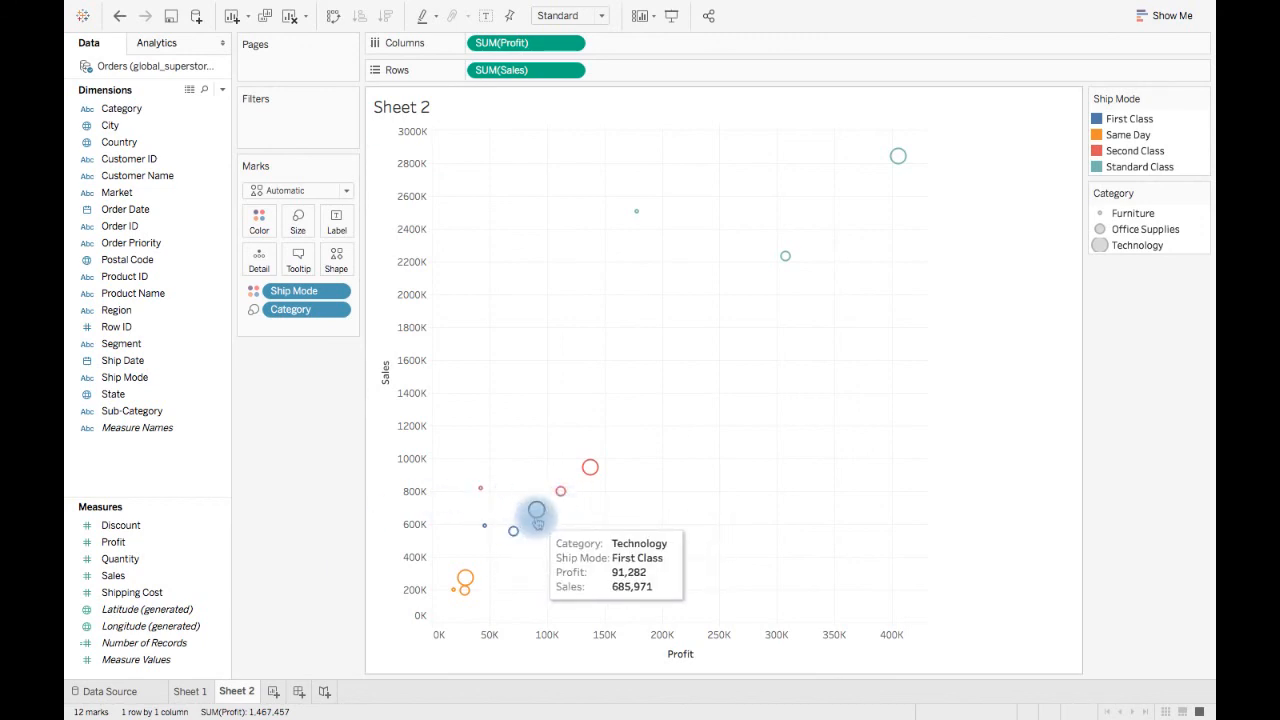